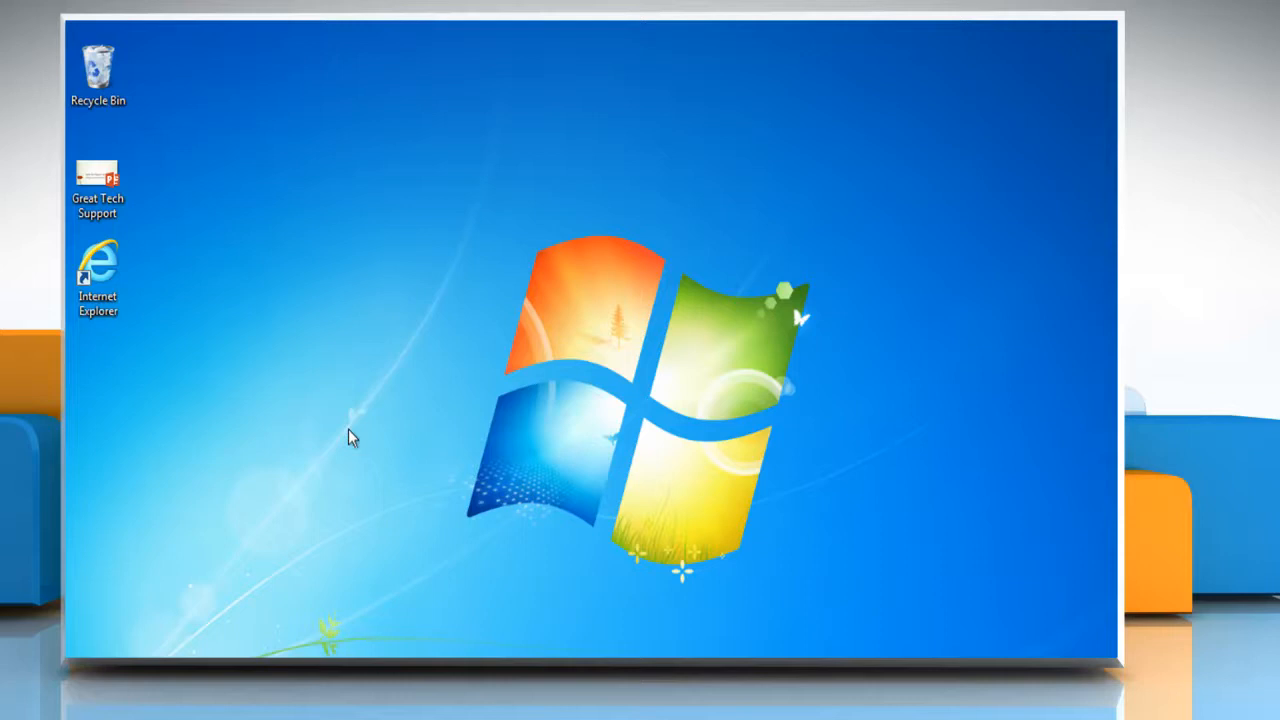
mouse_move(145, 270)
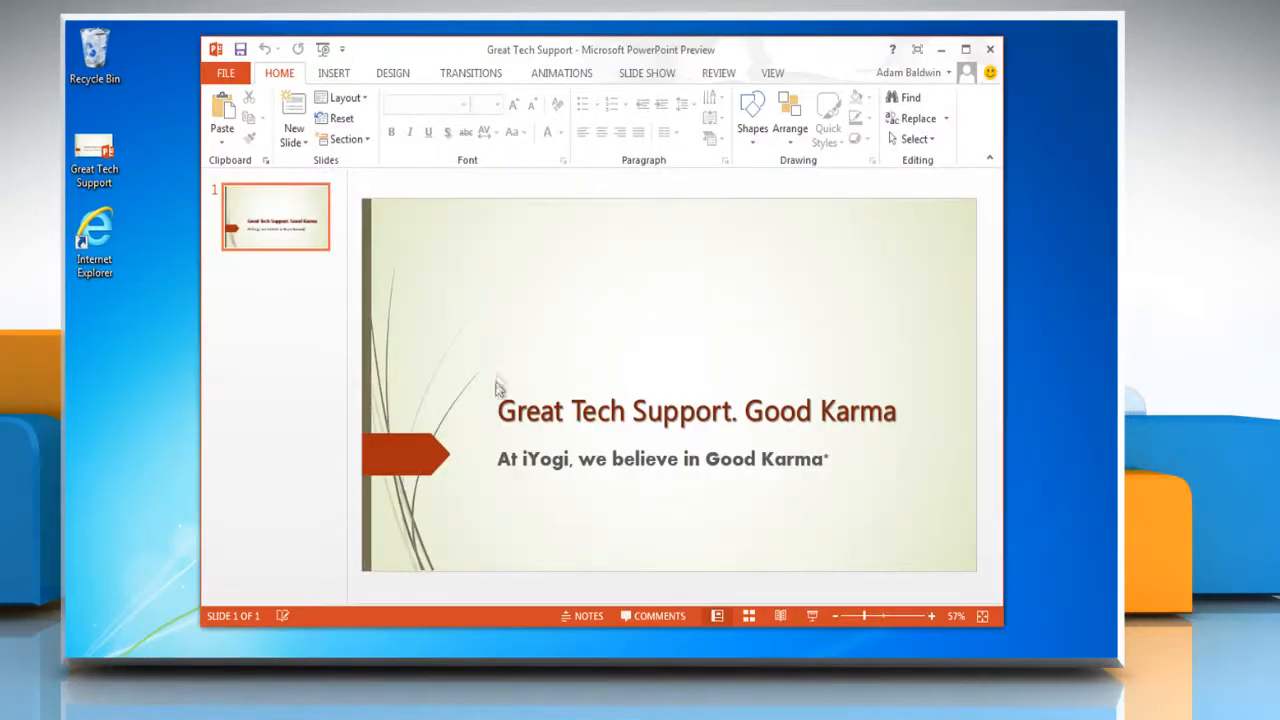
Step: Apply the Teeter emphasis animation to the 'Great Tech Support. Good Karma' title
left_click(697, 410)
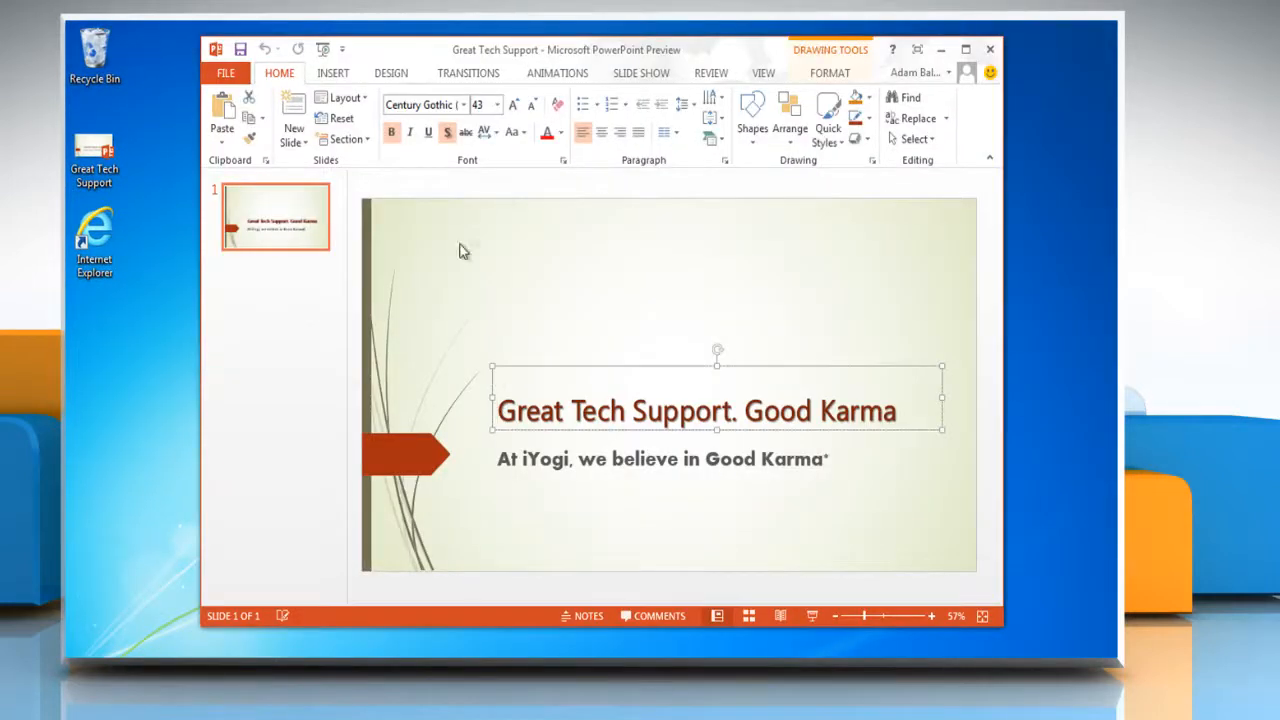
left_click(557, 72)
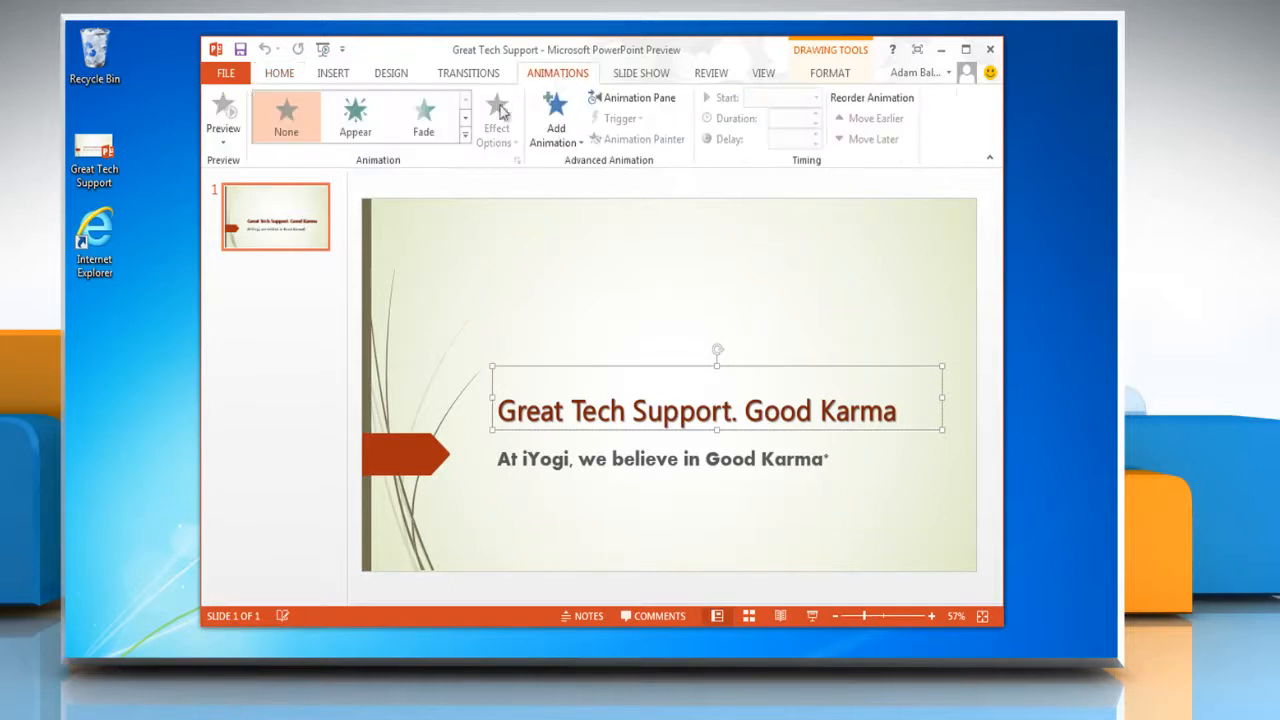
left_click(464, 135)
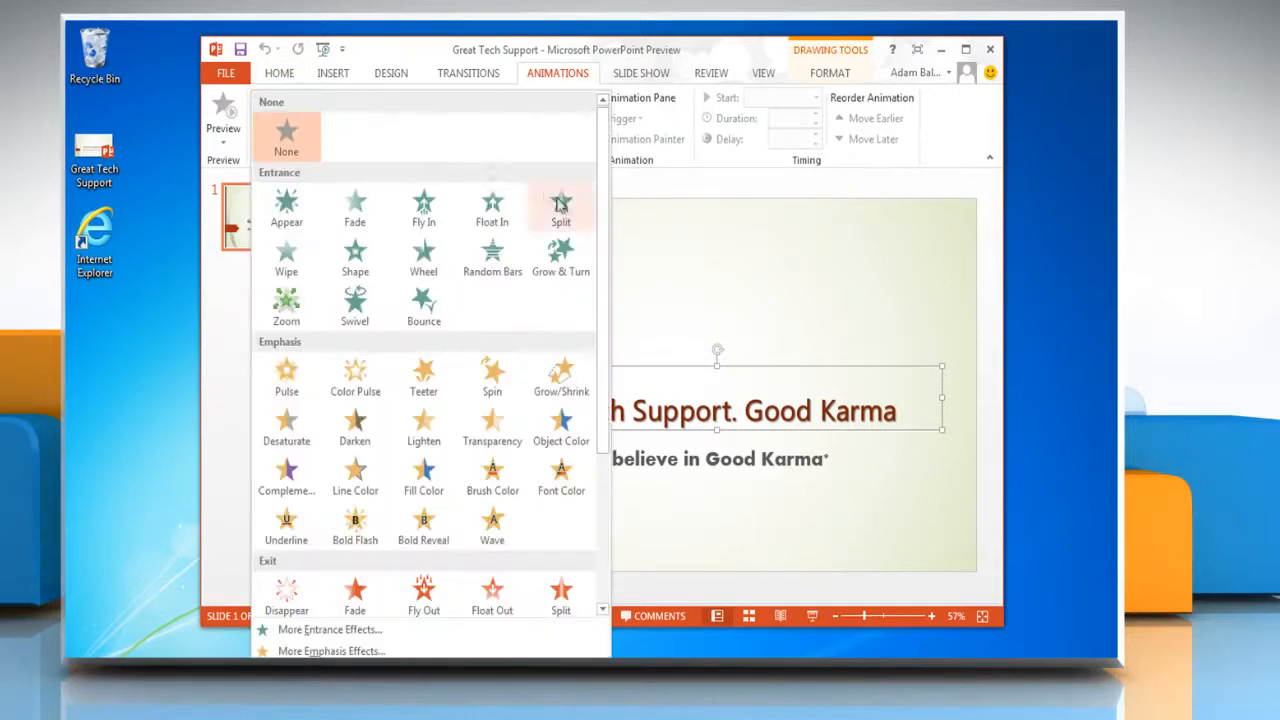
scroll("down", 3)
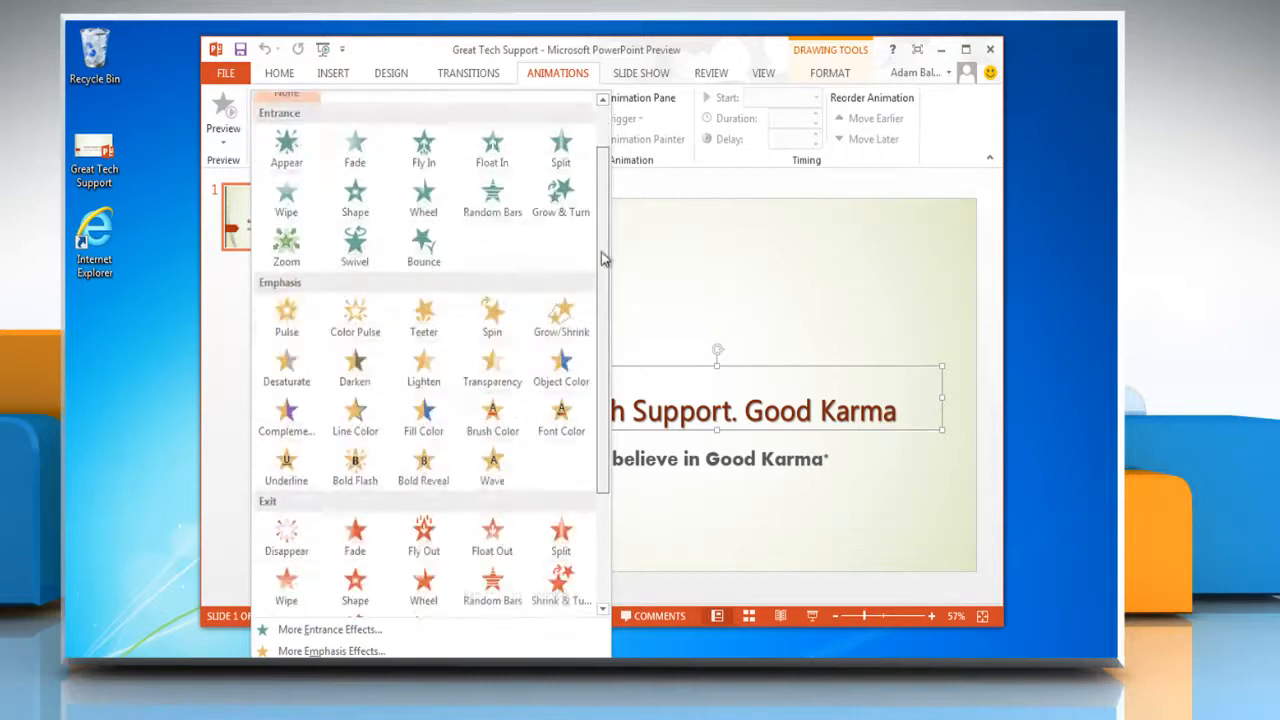
scroll("down", 3)
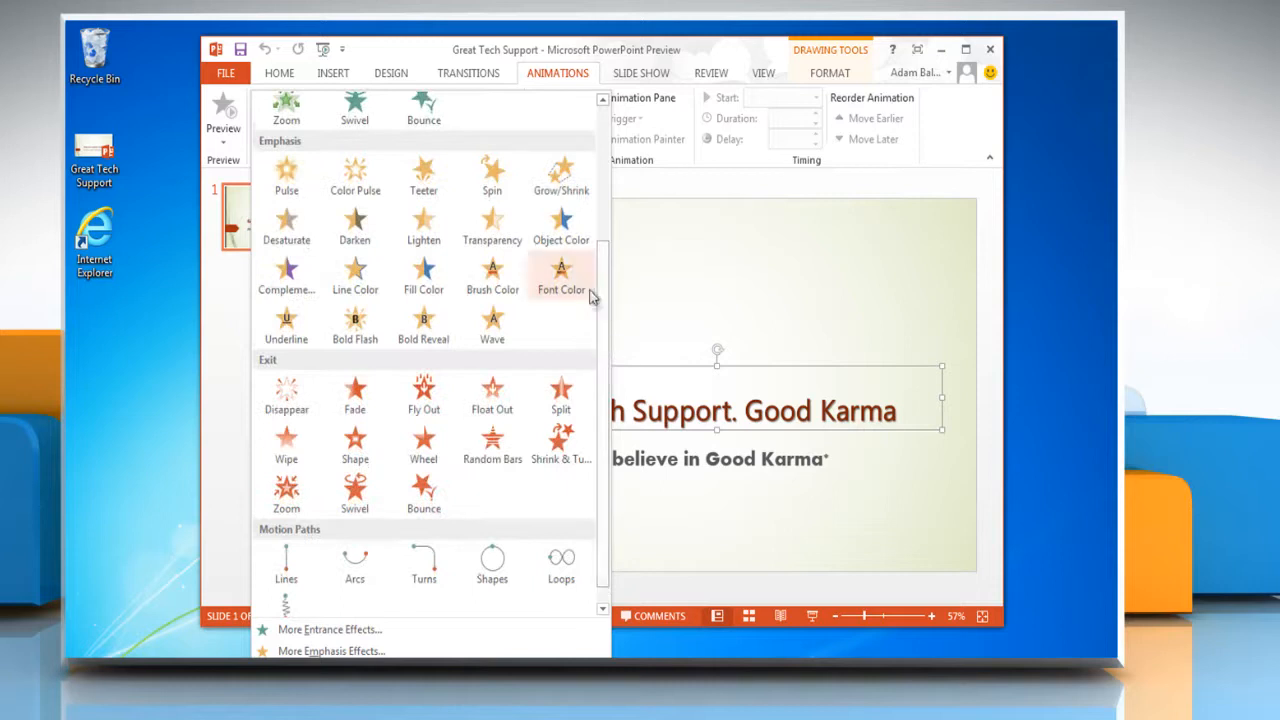
mouse_move(423, 183)
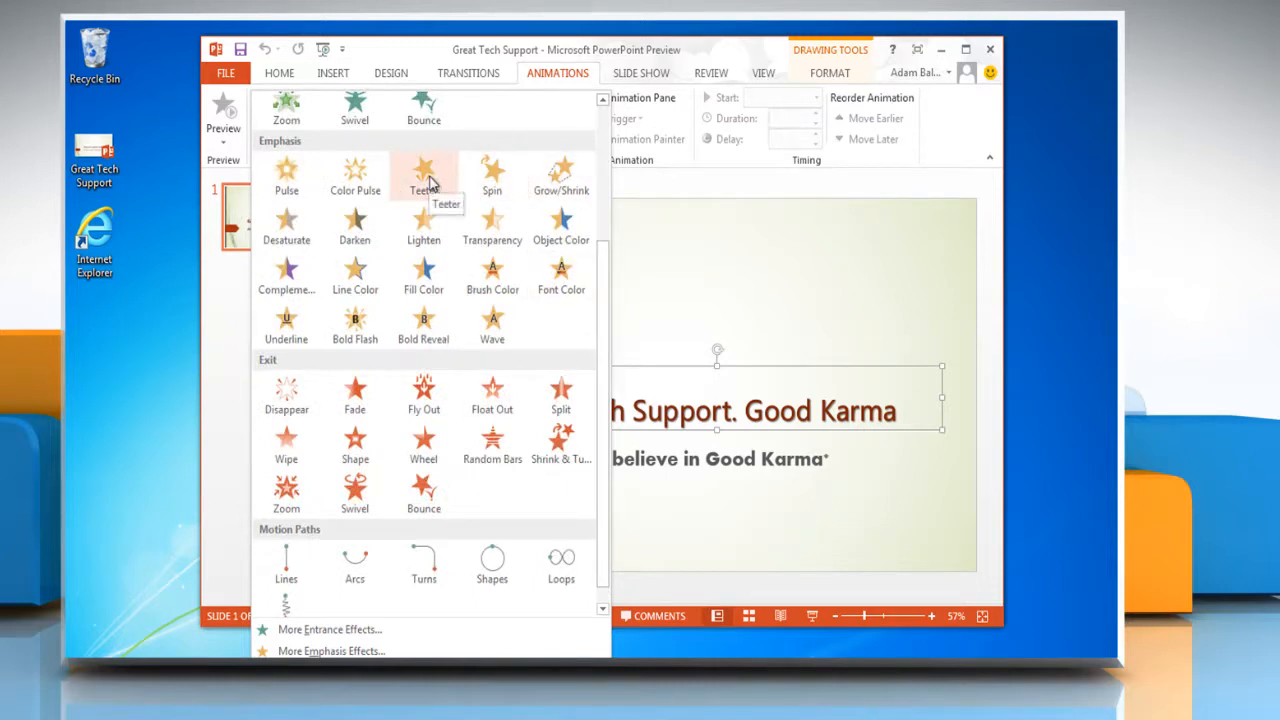
left_click(423, 175)
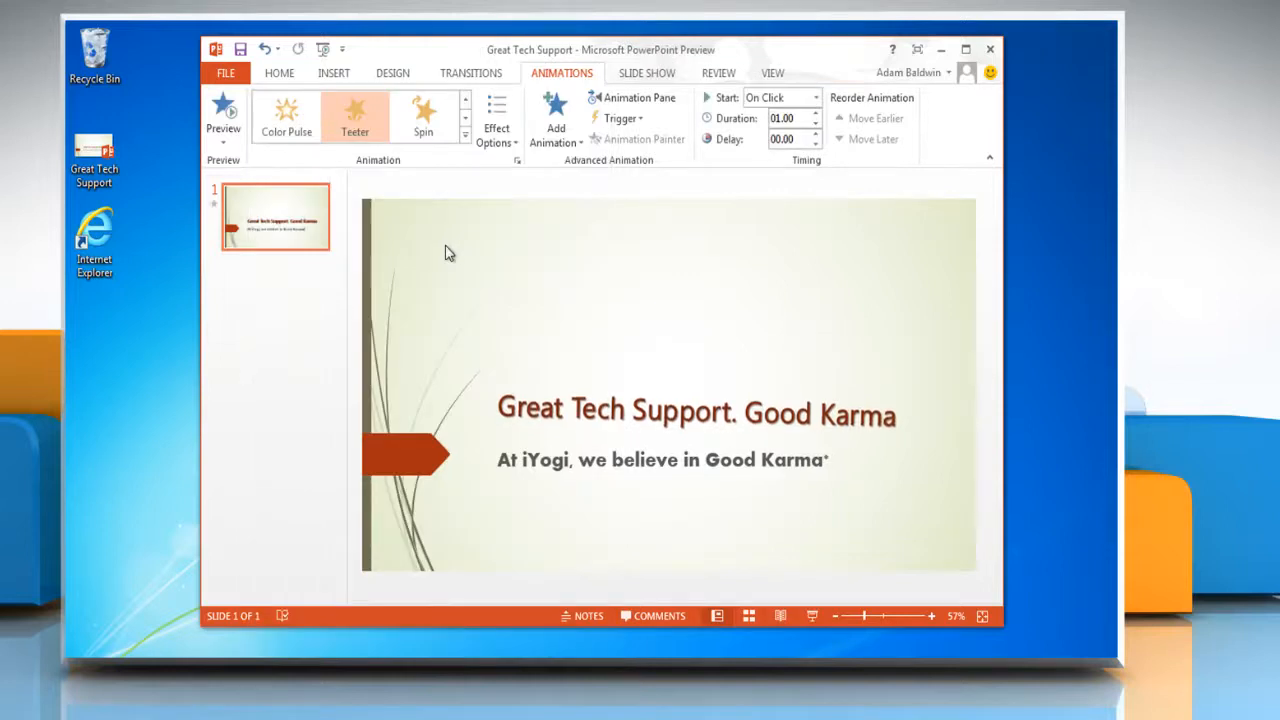
Step: Add a Turns motion path to the subtitle 'At iYogi, we believe in Good Karma'
left_click(660, 459)
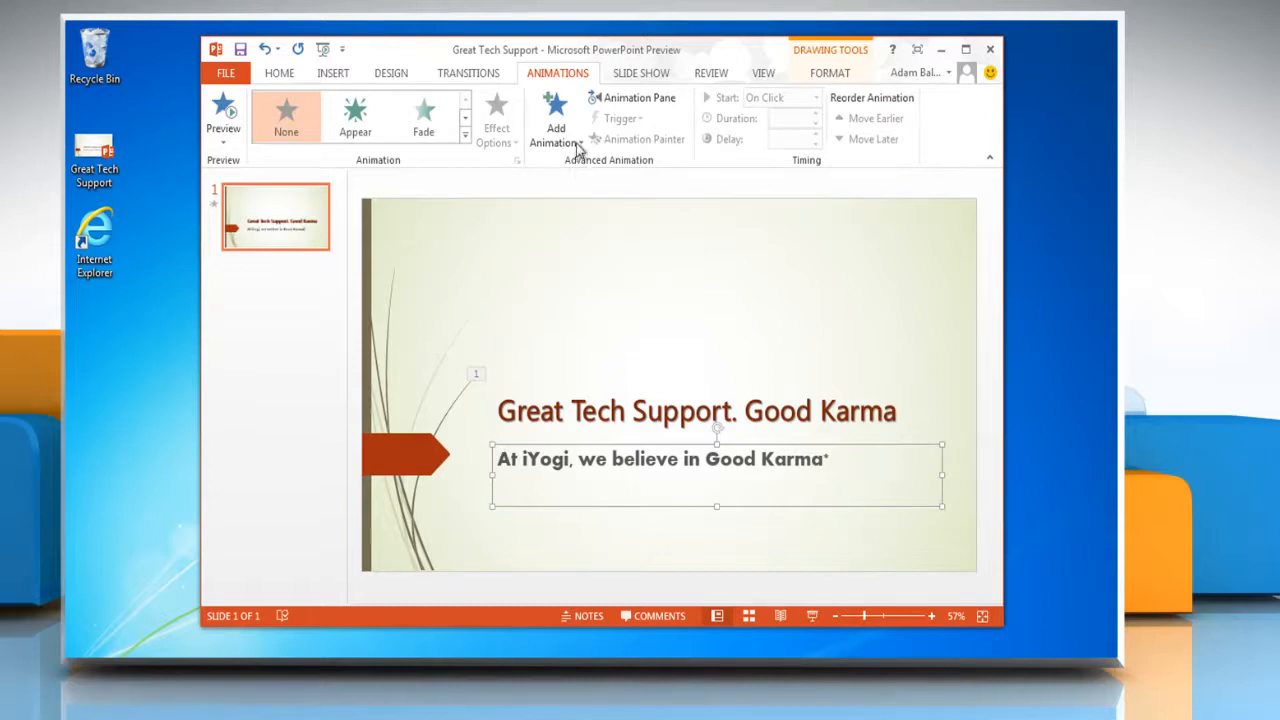
left_click(555, 120)
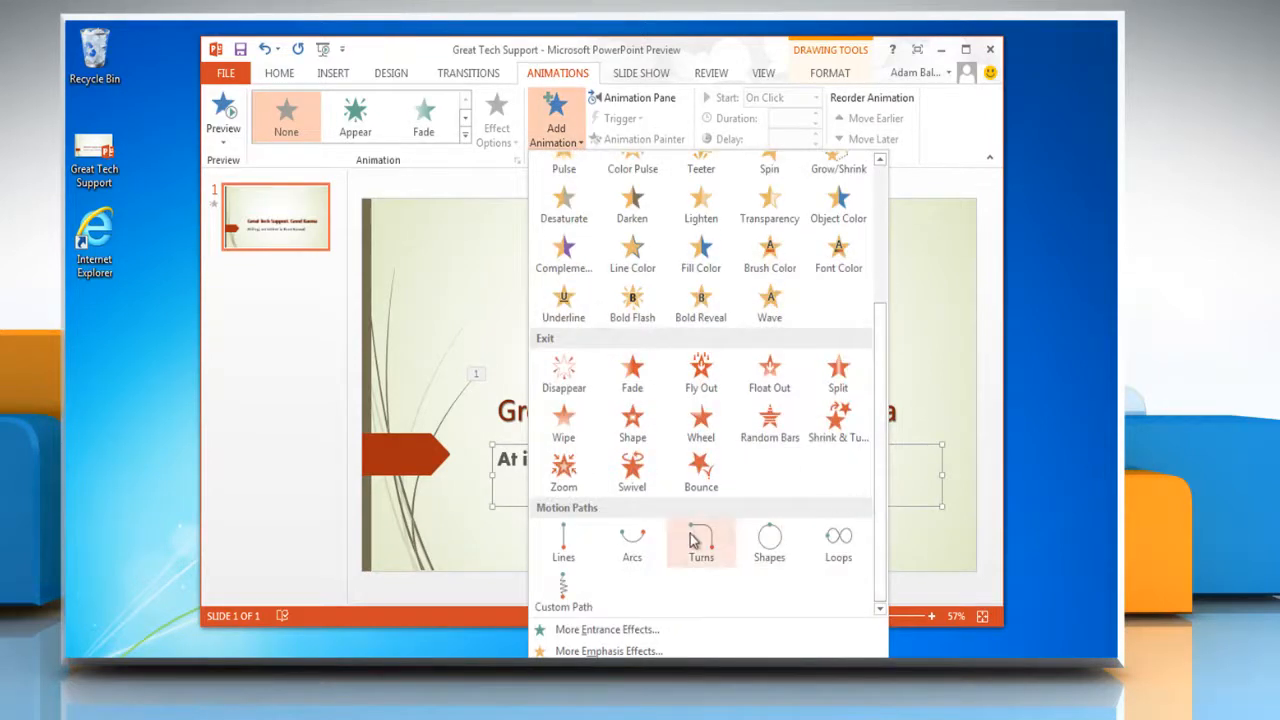
left_click(700, 543)
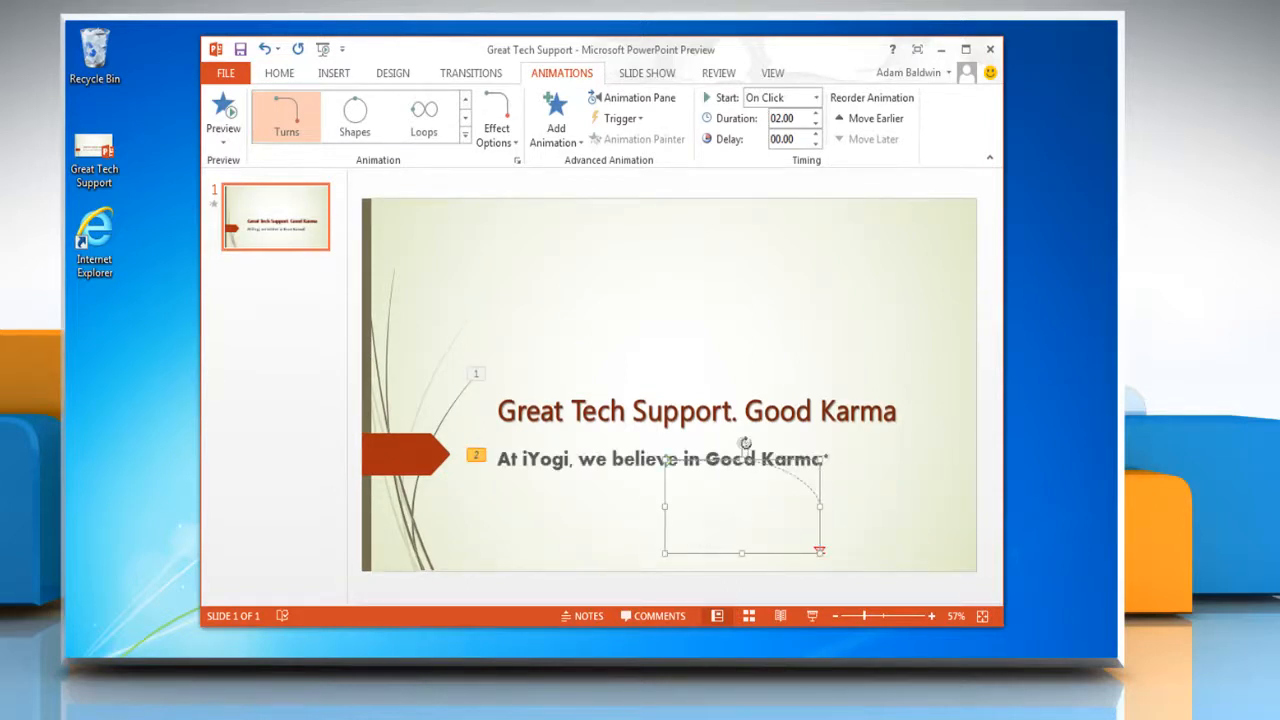
Step: Open the Animation Pane, start the subtitle's Turns path After Previous, and lengthen its duration
left_click(634, 97)
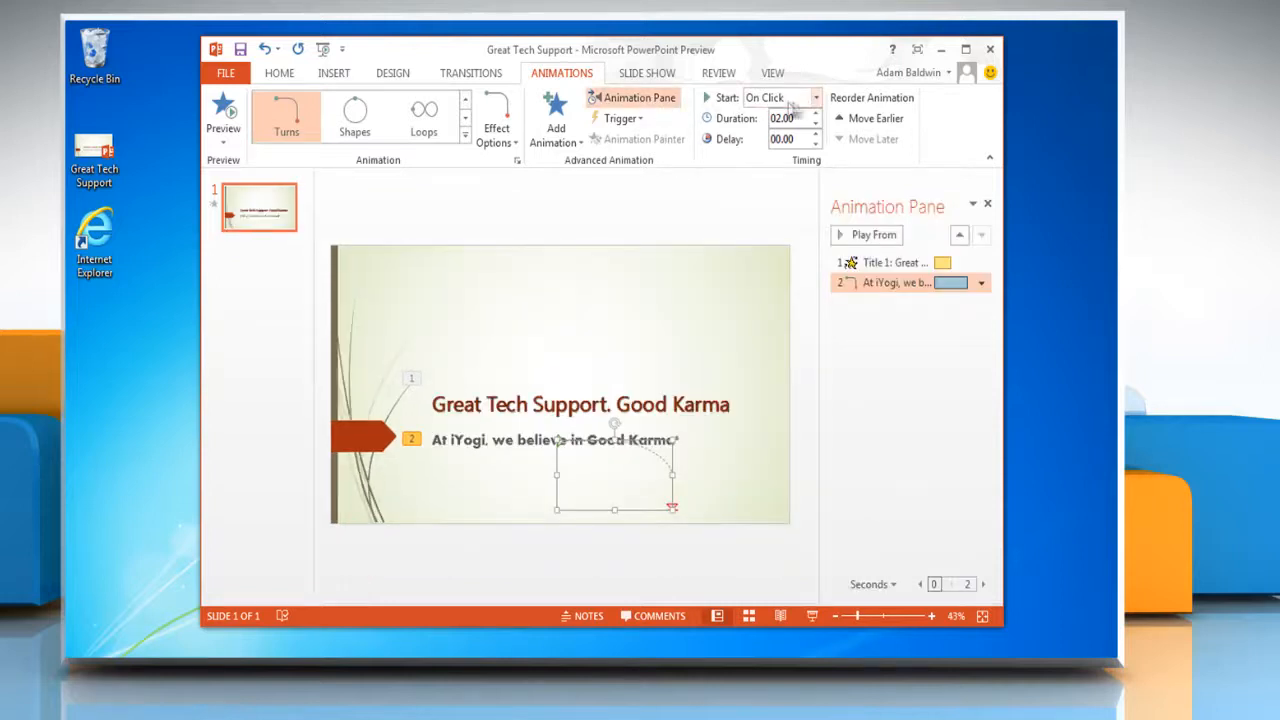
left_click(815, 97)
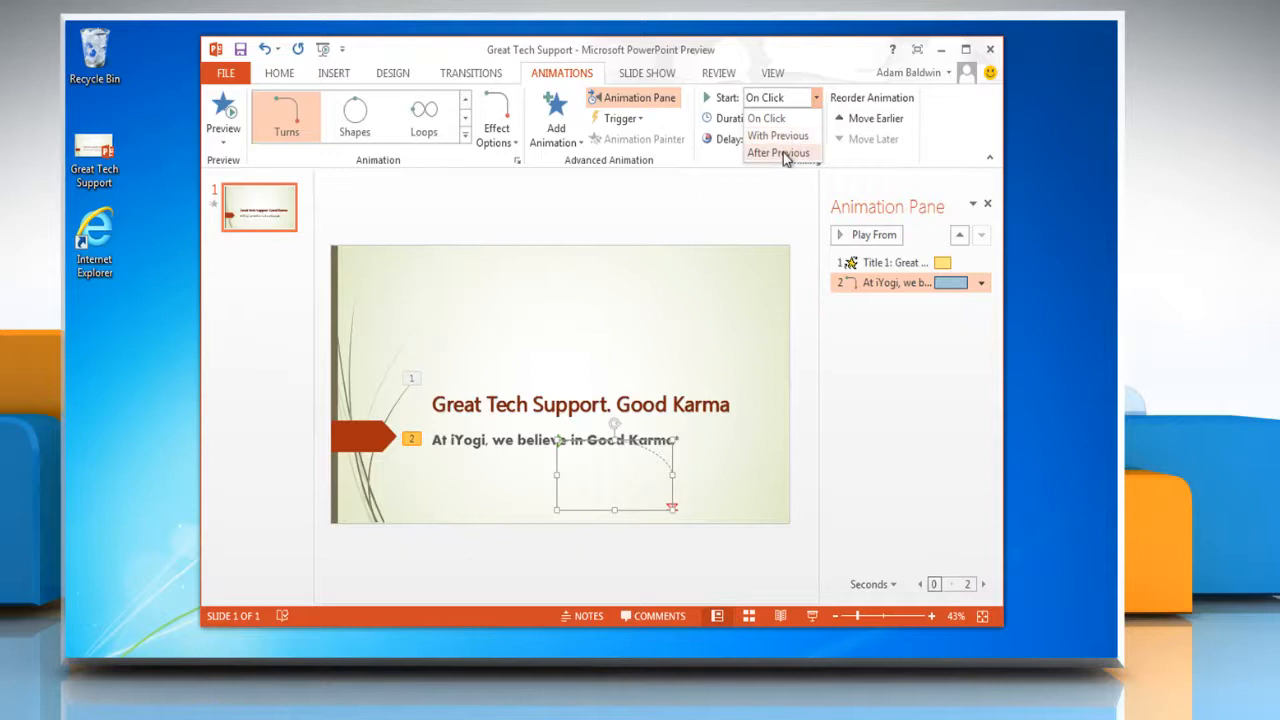
left_click(778, 152)
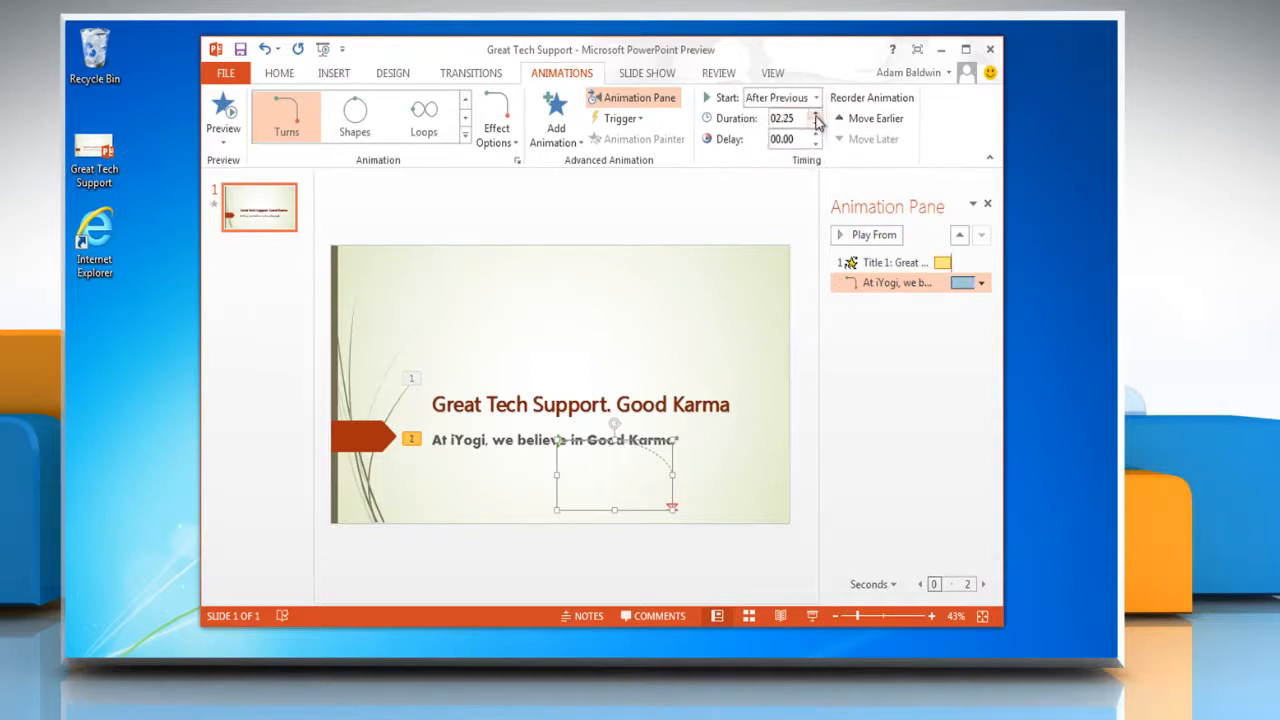
left_click(816, 134)
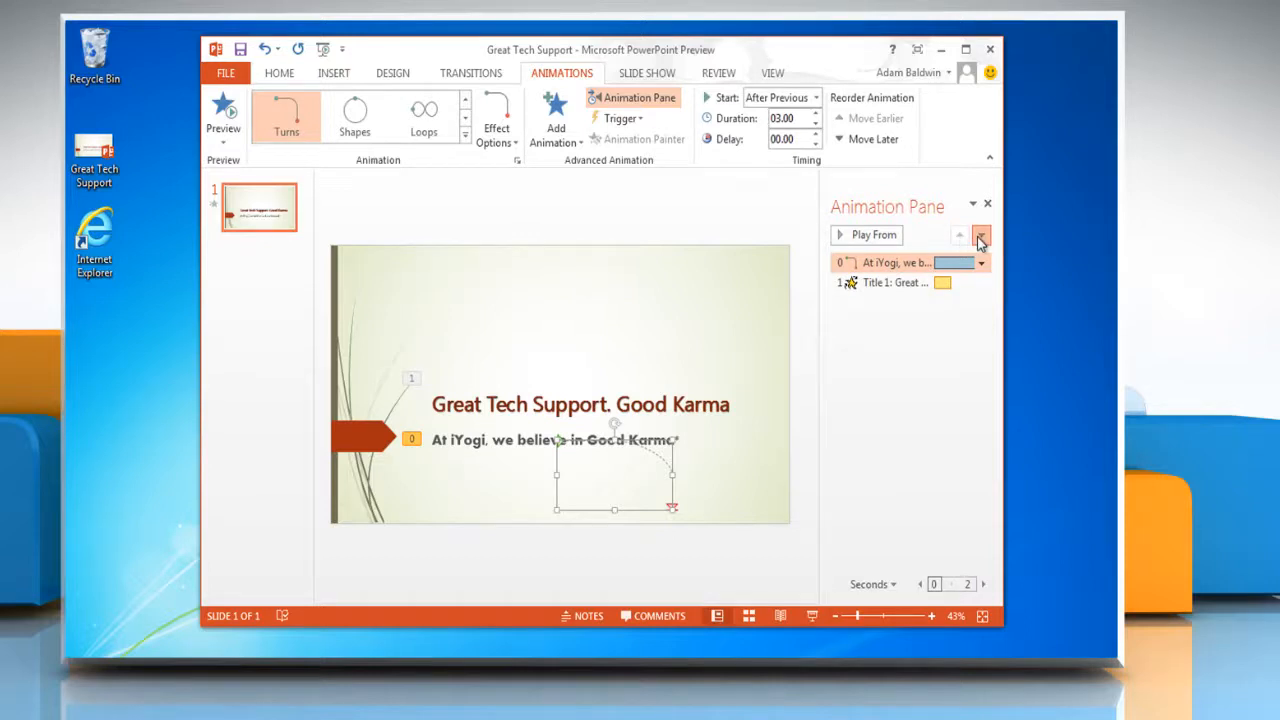
Step: Move the subtitle's Turns path after the title's Teeter and preview the slide
left_click(981, 238)
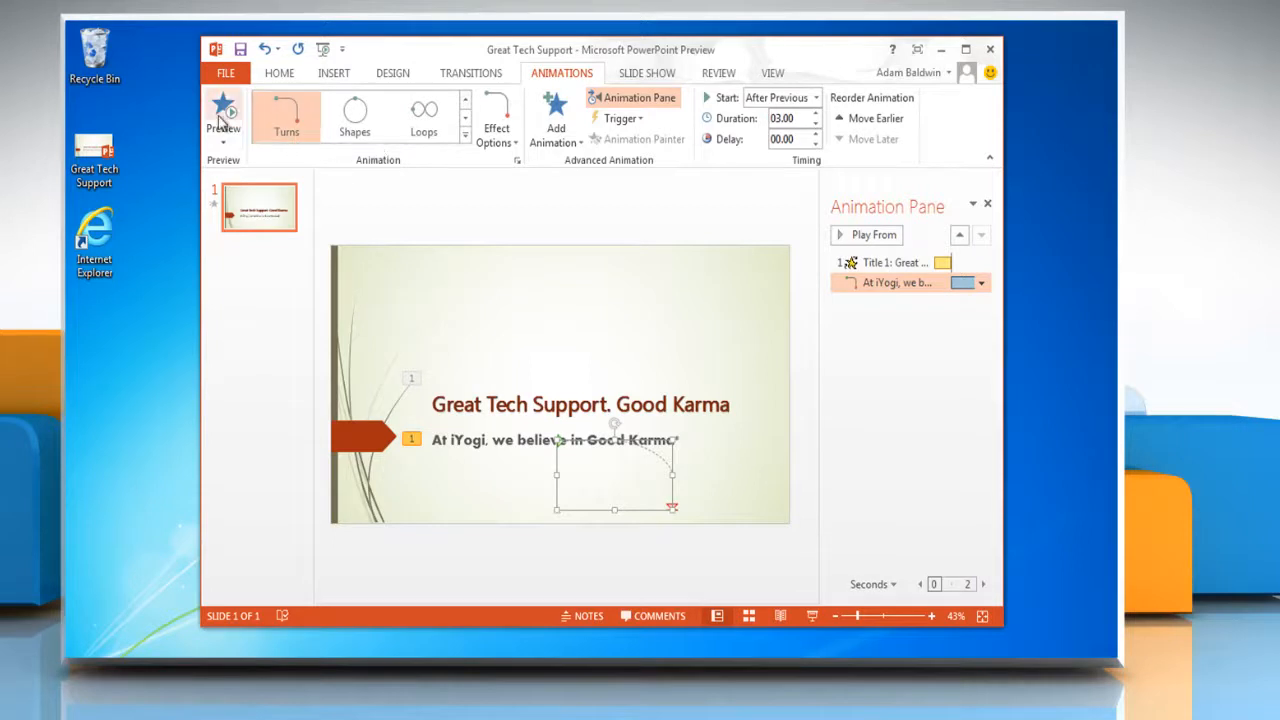
left_click(223, 115)
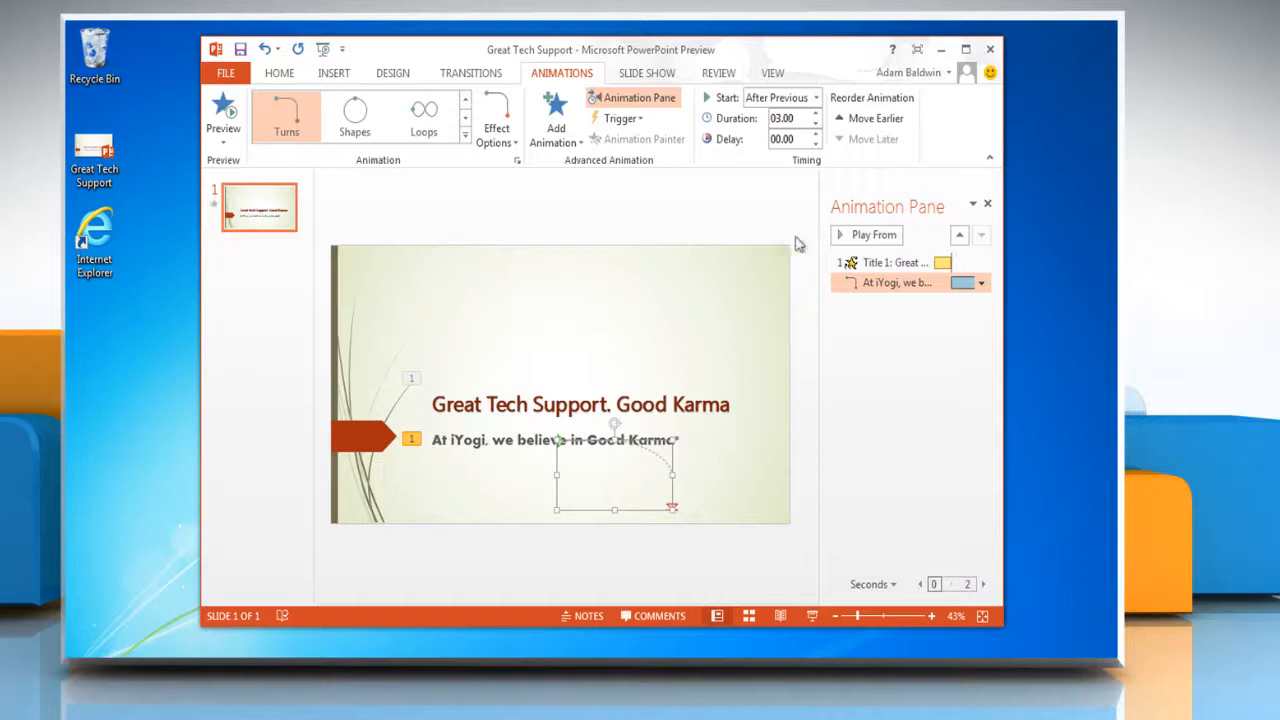
left_click(872, 234)
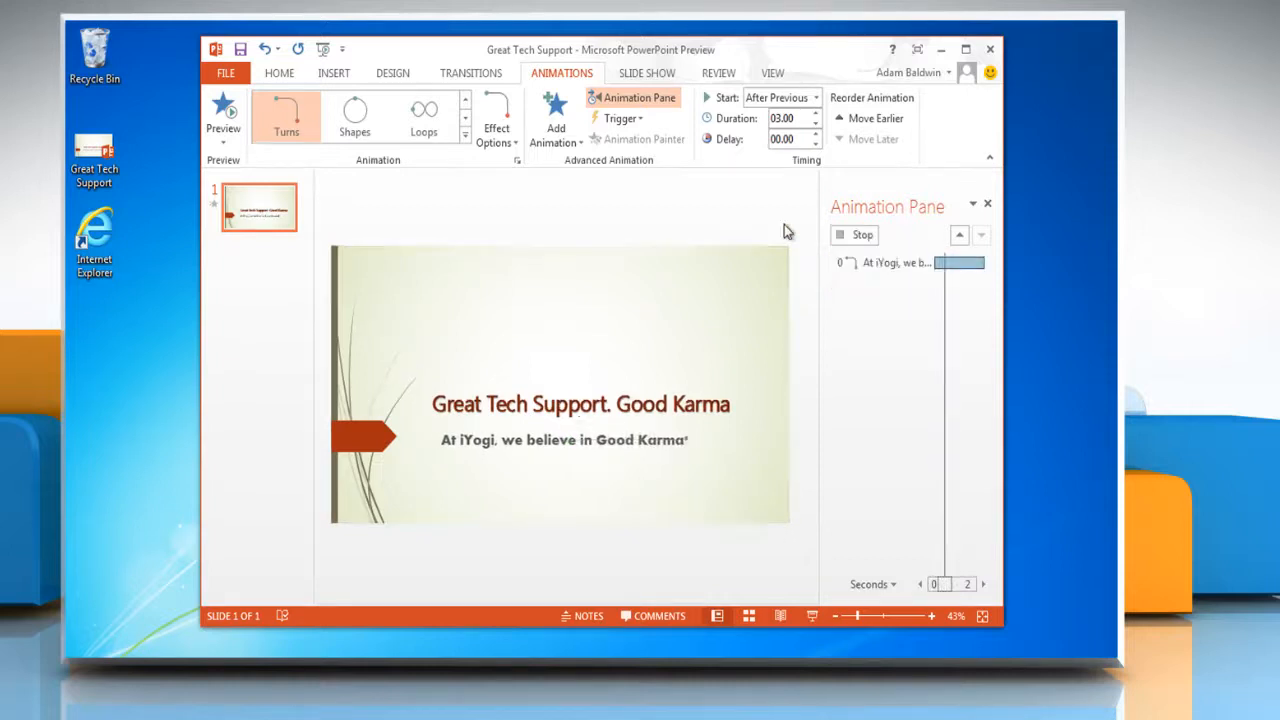